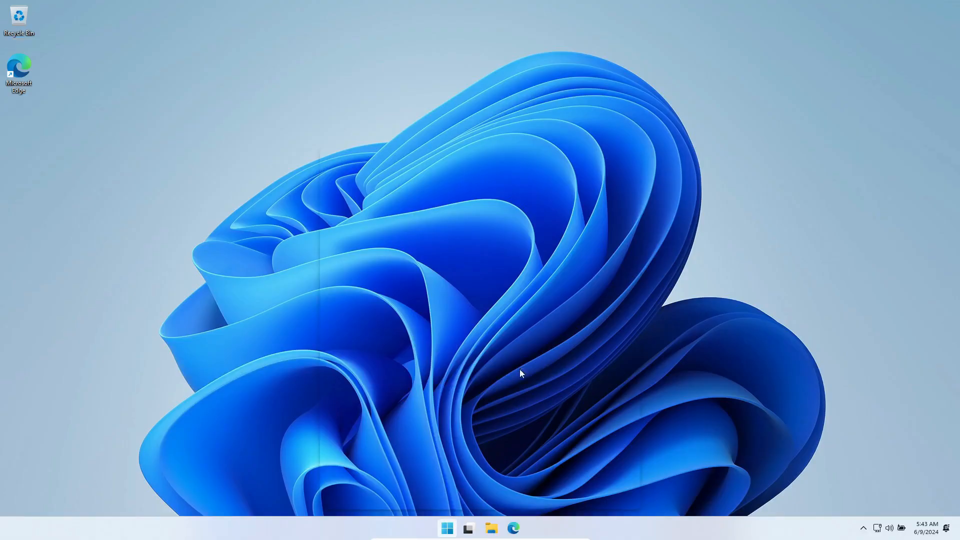
Launch Settings from All apps, maximize it, and scroll through the About specs
{"action": "left_click", "coordinate": [447, 528]}
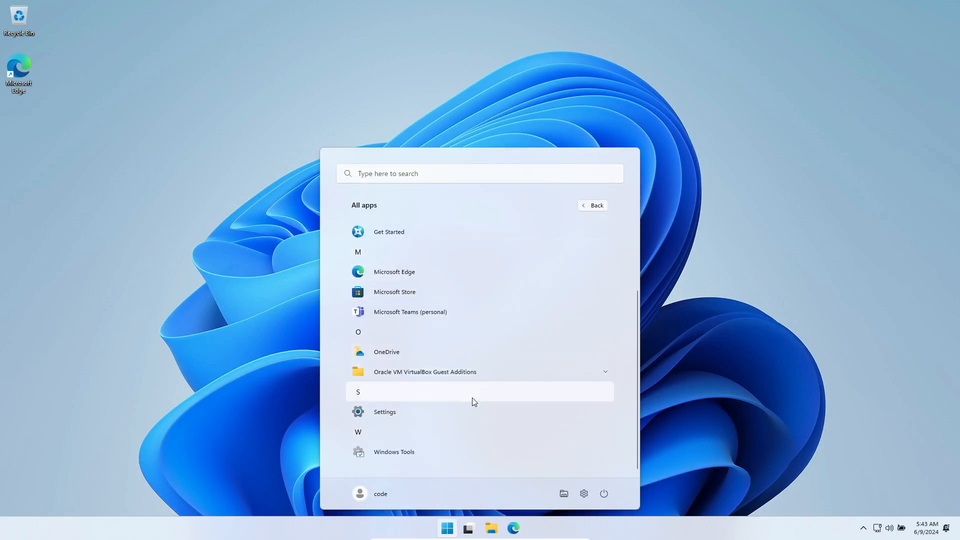
{"action": "left_click", "coordinate": [384, 411]}
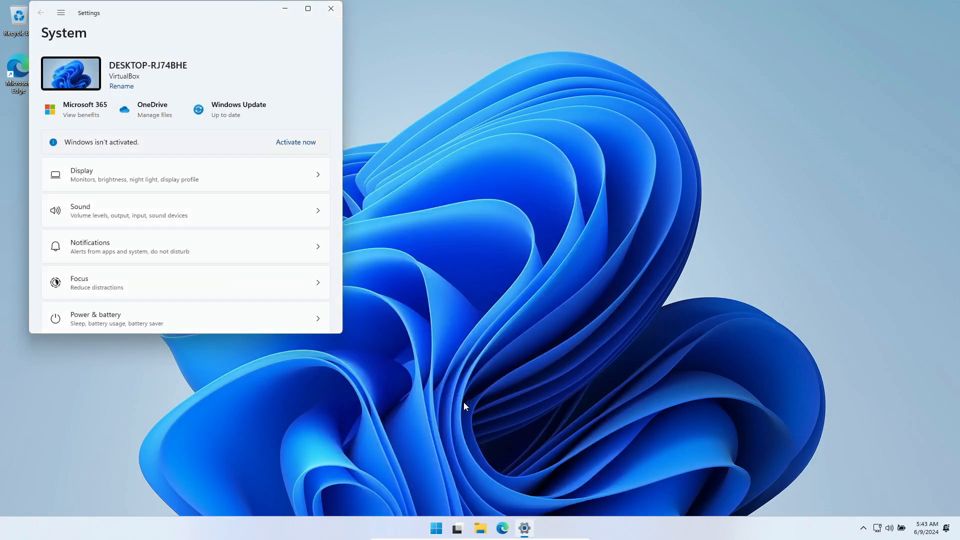
{"action": "left_click", "coordinate": [308, 9]}
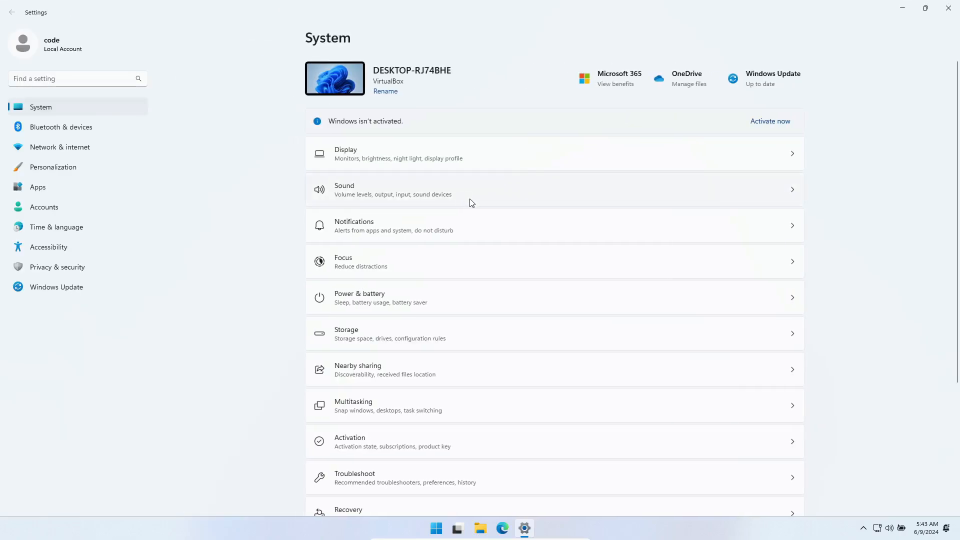
{"action": "scroll", "scroll_direction": "down", "scroll_amount": 3}
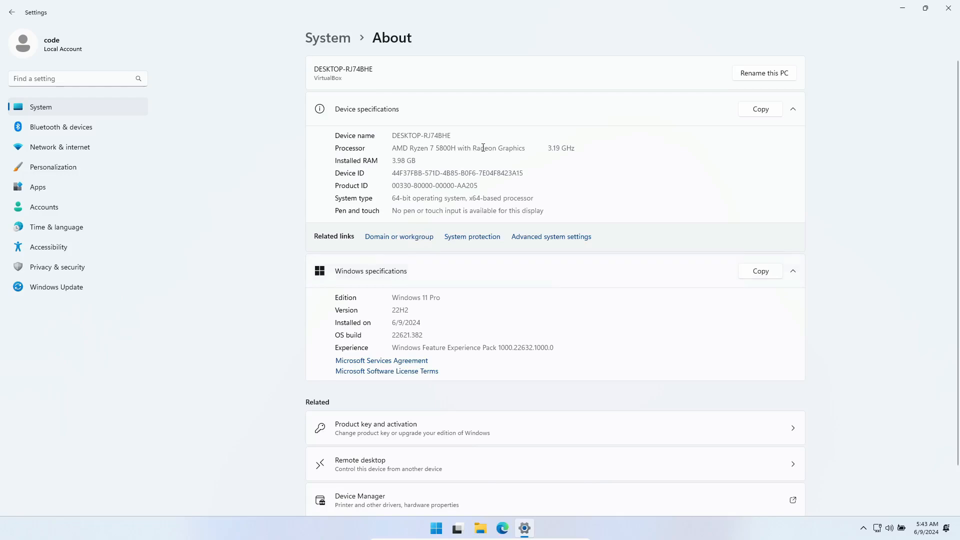
{"action": "mouse_move", "coordinate": [89, 140]}
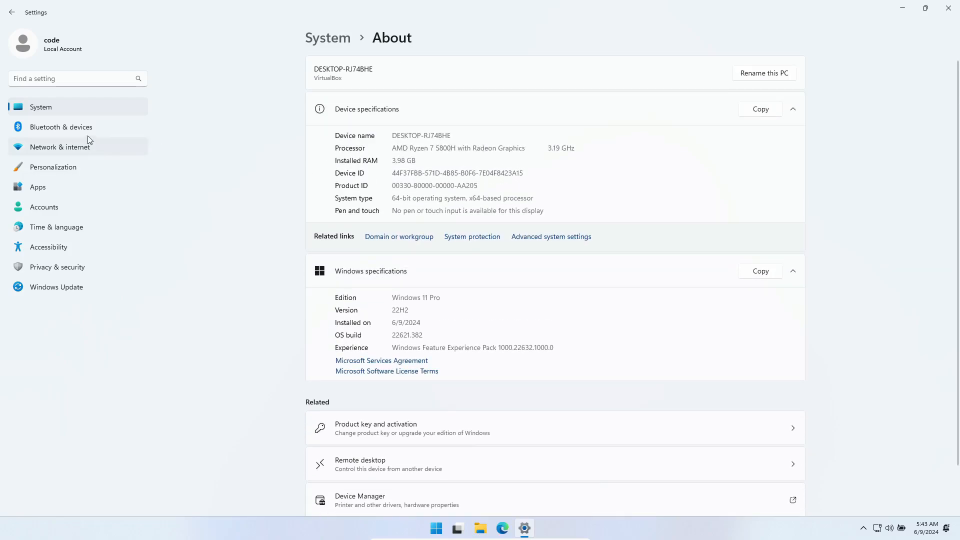
Browse the Network & internet, Personalization, Installed apps and Windows Update pages
{"action": "left_click", "coordinate": [60, 147]}
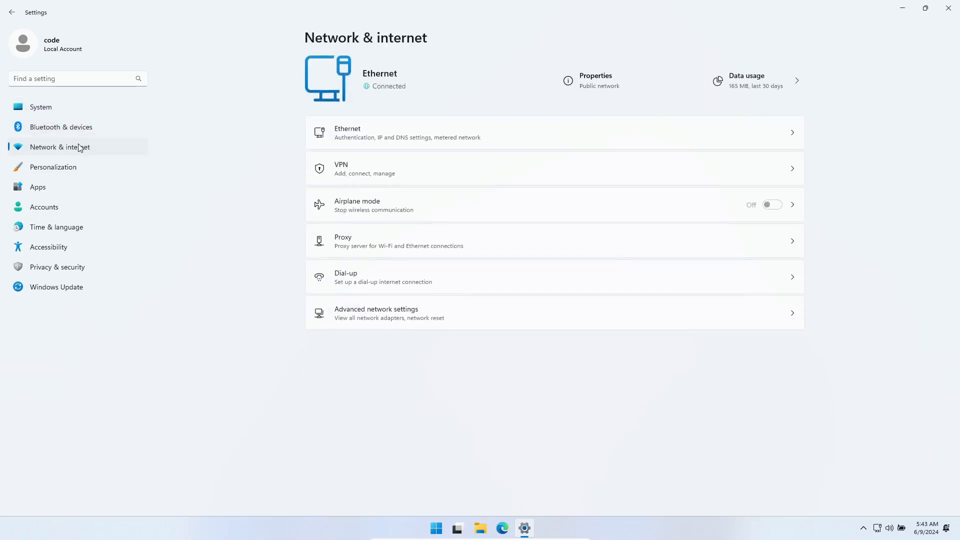
{"action": "left_click", "coordinate": [52, 167]}
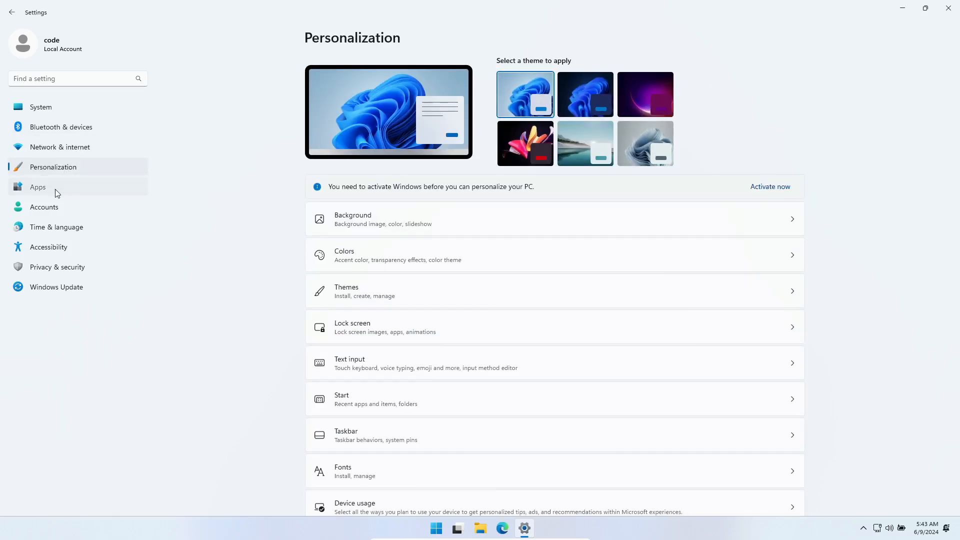
{"action": "left_click", "coordinate": [37, 187]}
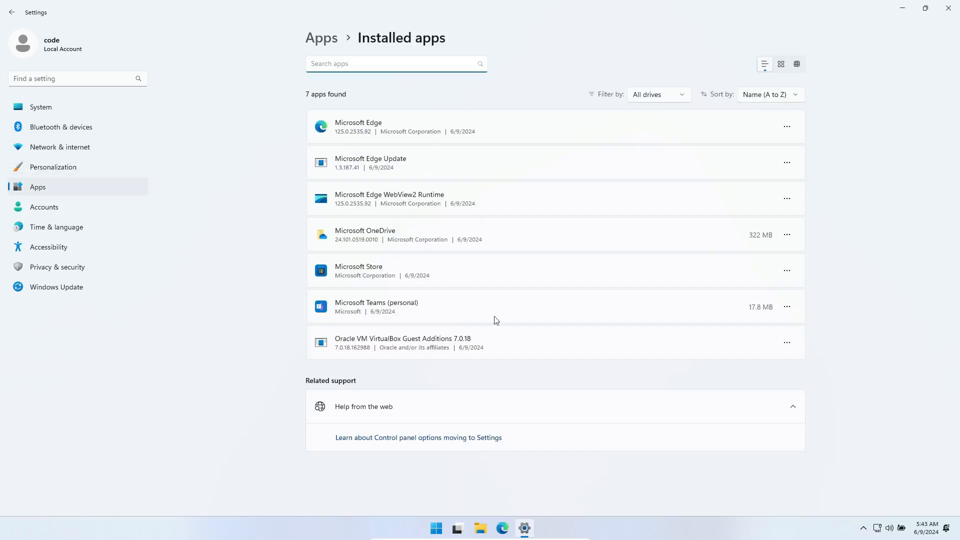
{"action": "left_click", "coordinate": [55, 286]}
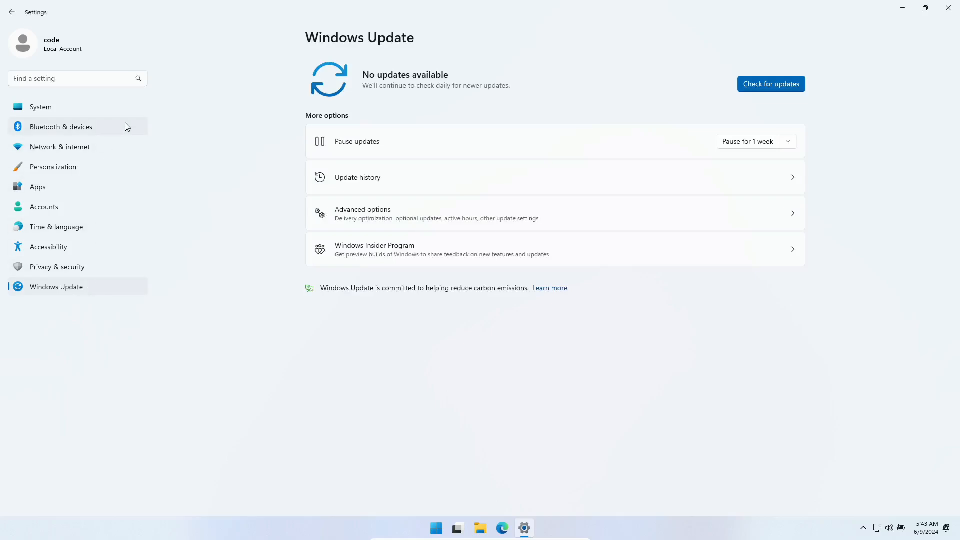
{"action": "left_click", "coordinate": [44, 207]}
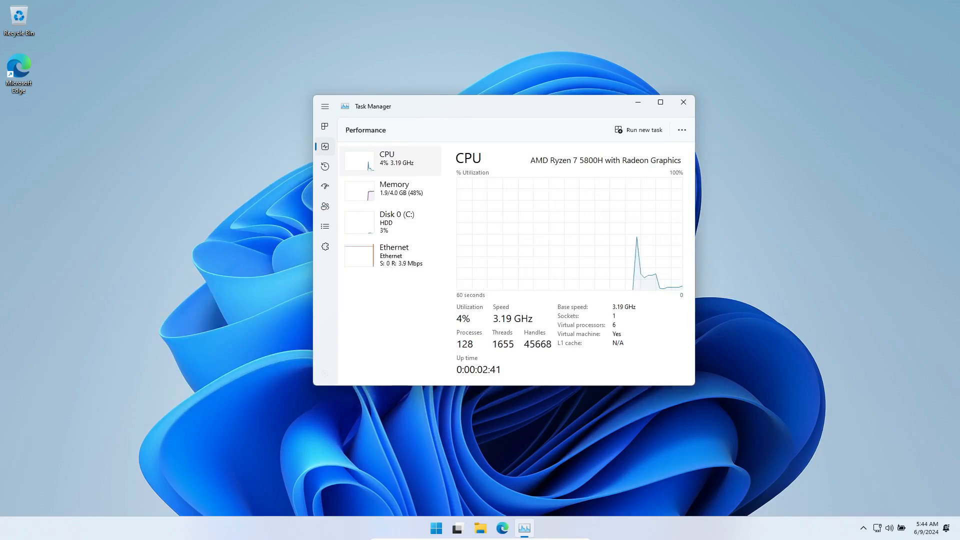
Close Task Manager and search the Start menu for 'windows security settings'
{"action": "left_click", "coordinate": [394, 187]}
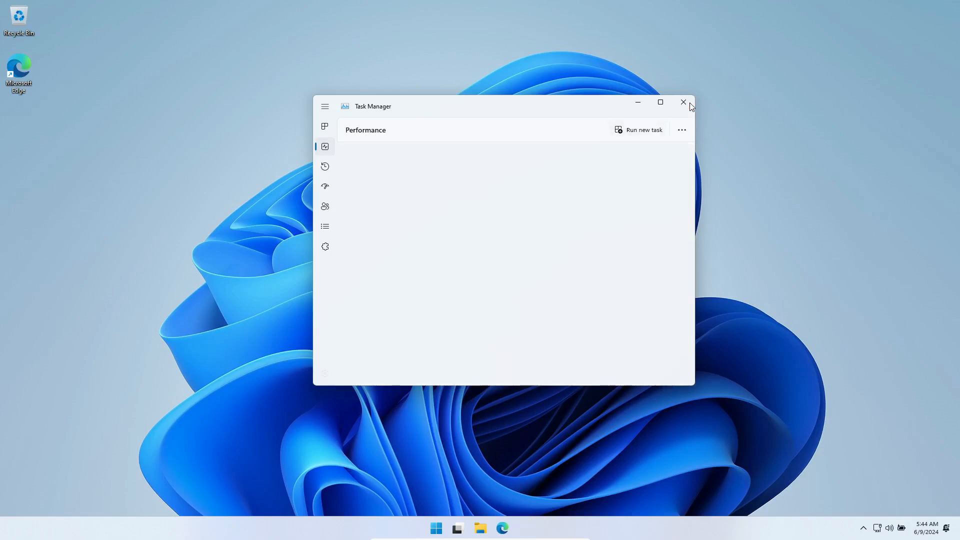
{"action": "left_click", "coordinate": [446, 528]}
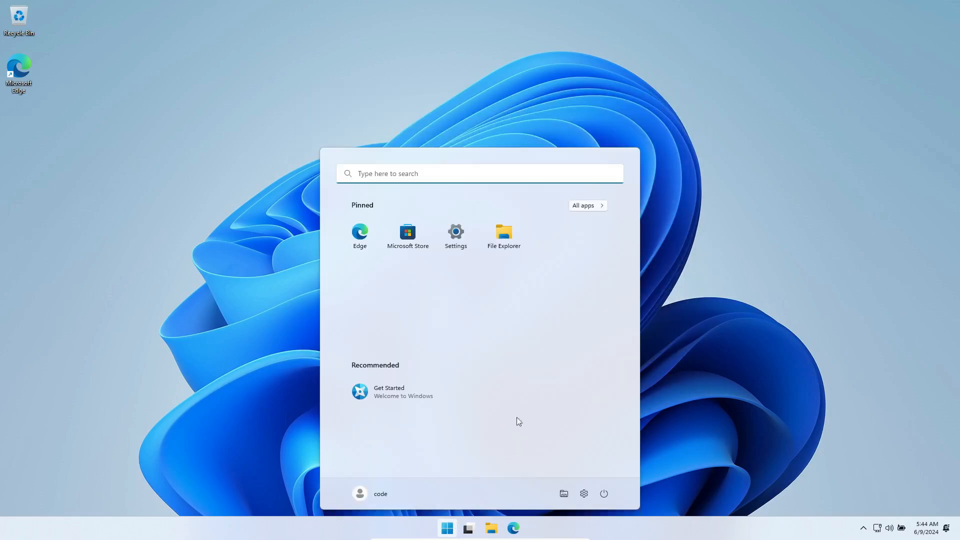
{"action": "left_click", "coordinate": [582, 205]}
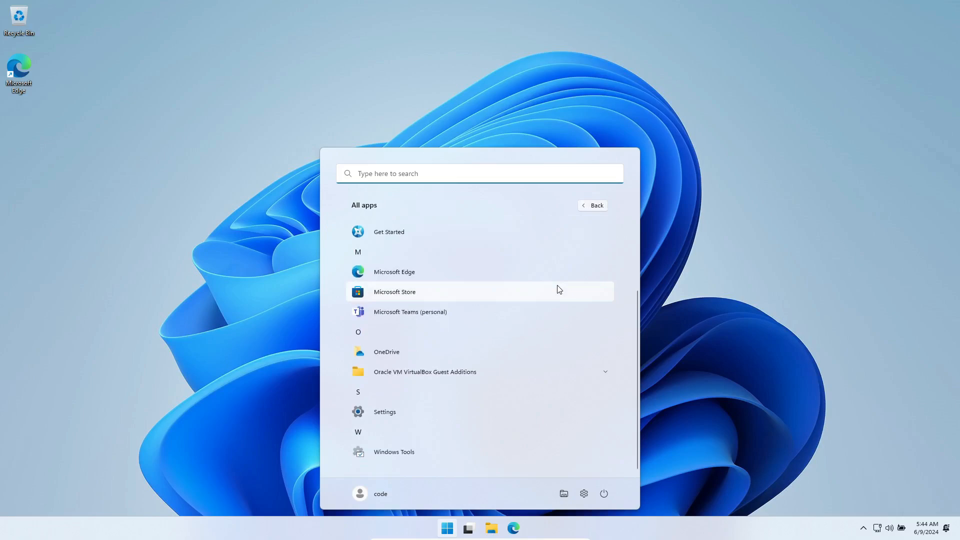
{"action": "type", "text": "windows"}
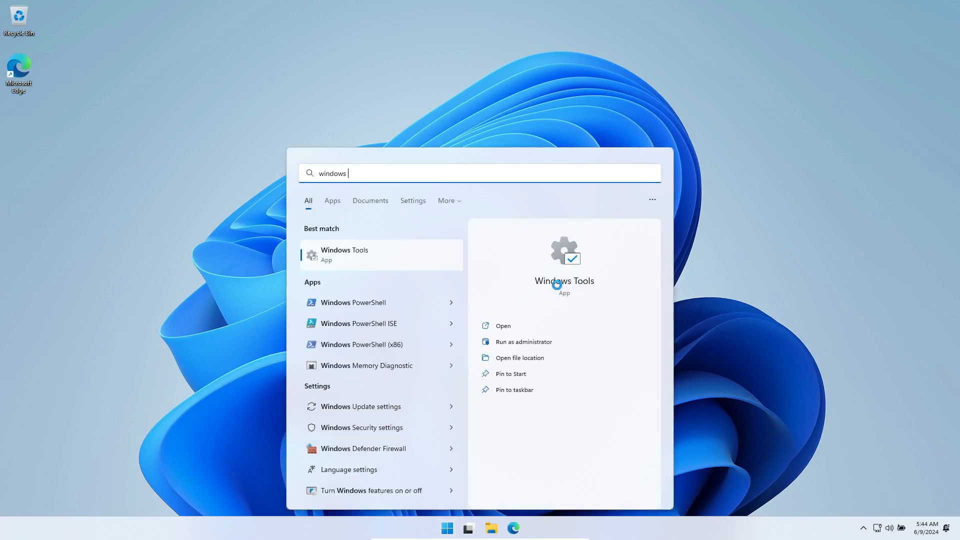
{"action": "type", "text": "security settings"}
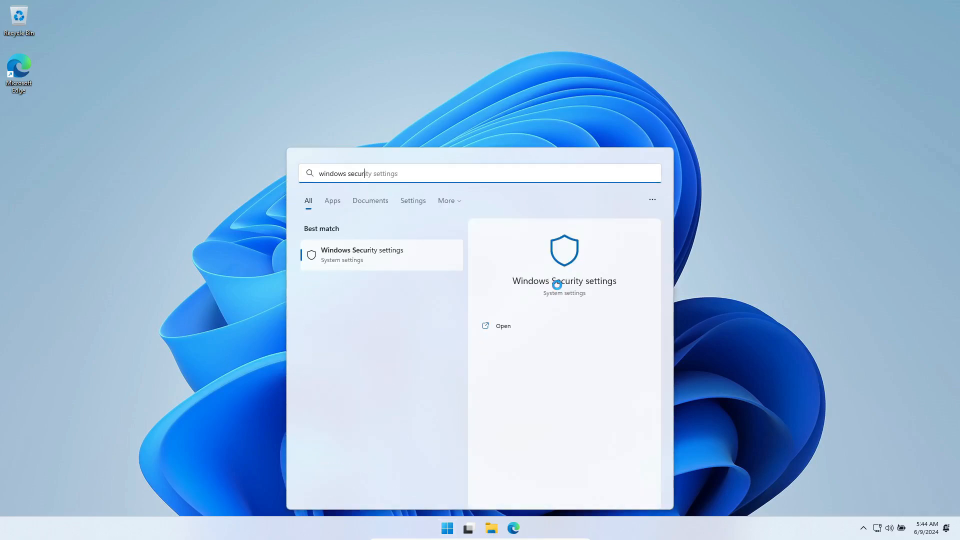
{"action": "mouse_move", "coordinate": [404, 268]}
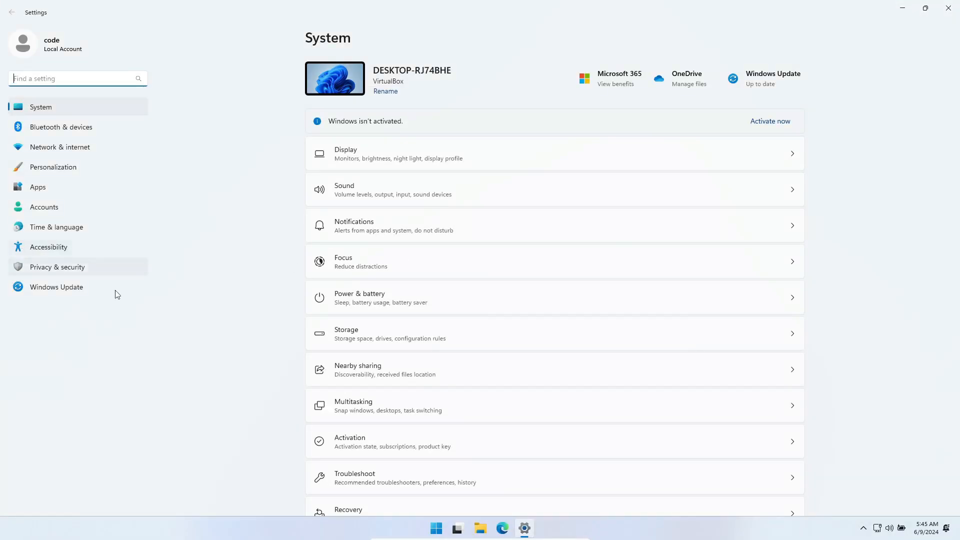
{"action": "mouse_move", "coordinate": [917, 50]}
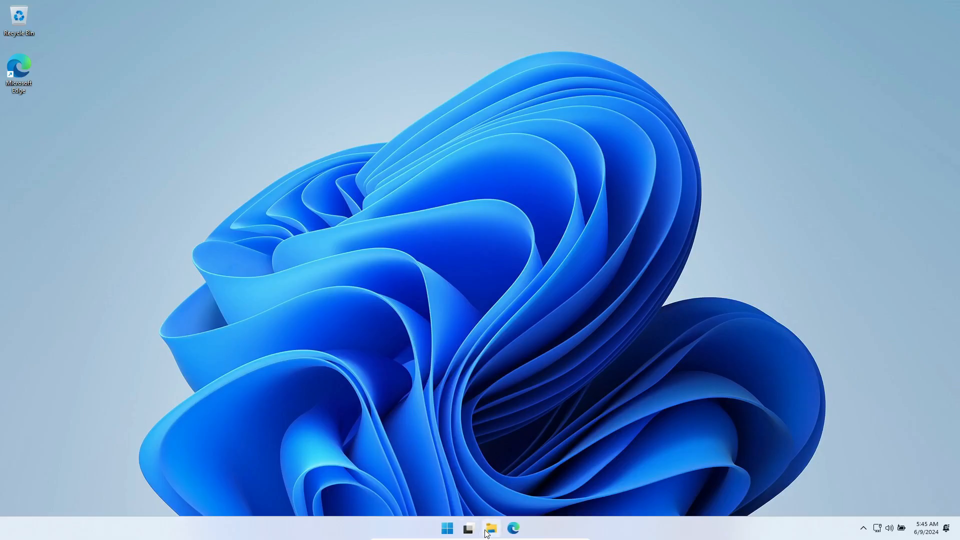
Expand This PC in File Explorer, then view and dismiss the winver 22H2 box
{"action": "left_click", "coordinate": [490, 528]}
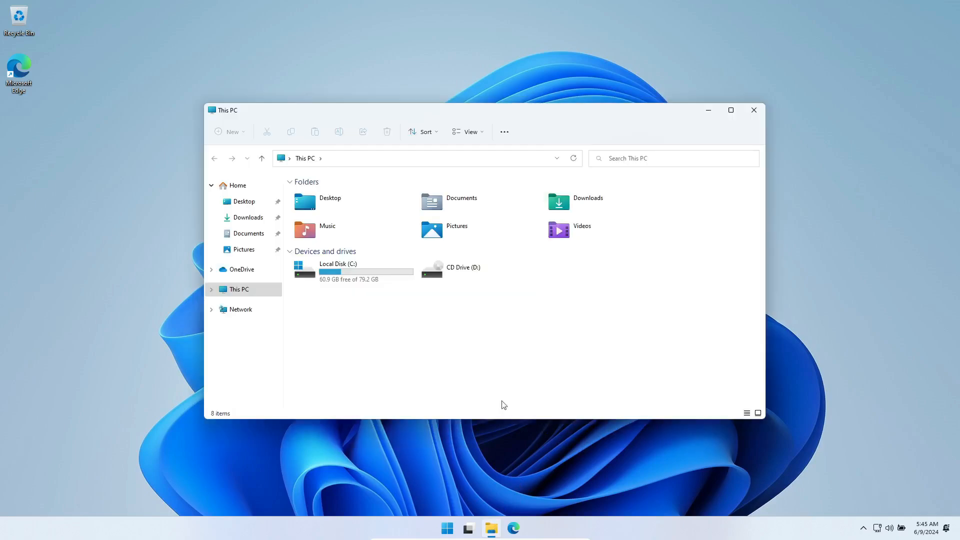
{"action": "left_click", "coordinate": [212, 289]}
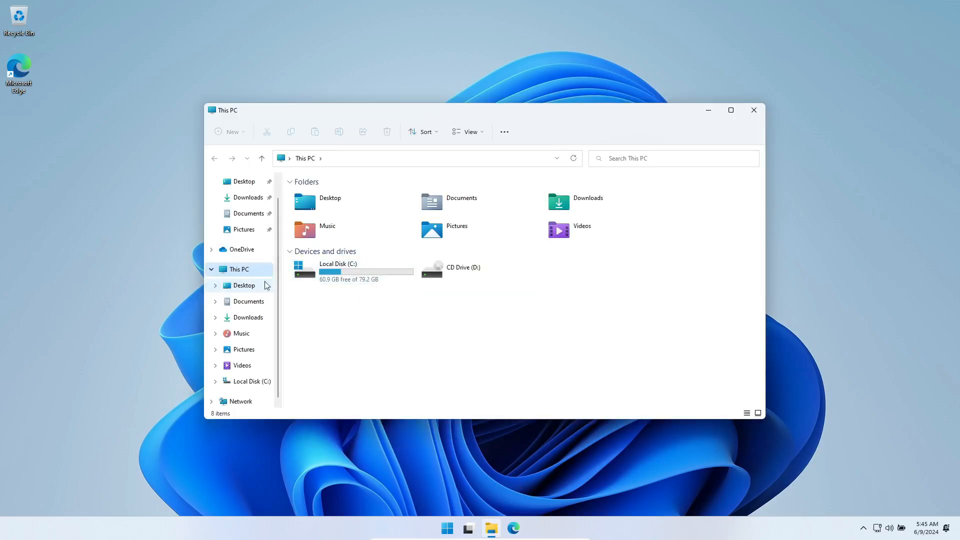
{"action": "left_click", "coordinate": [752, 109]}
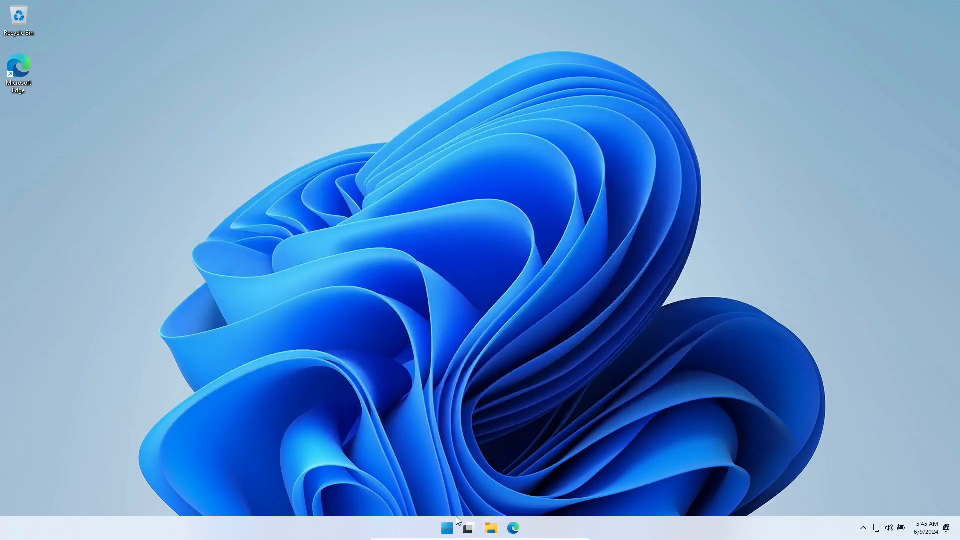
{"action": "left_click", "coordinate": [446, 528]}
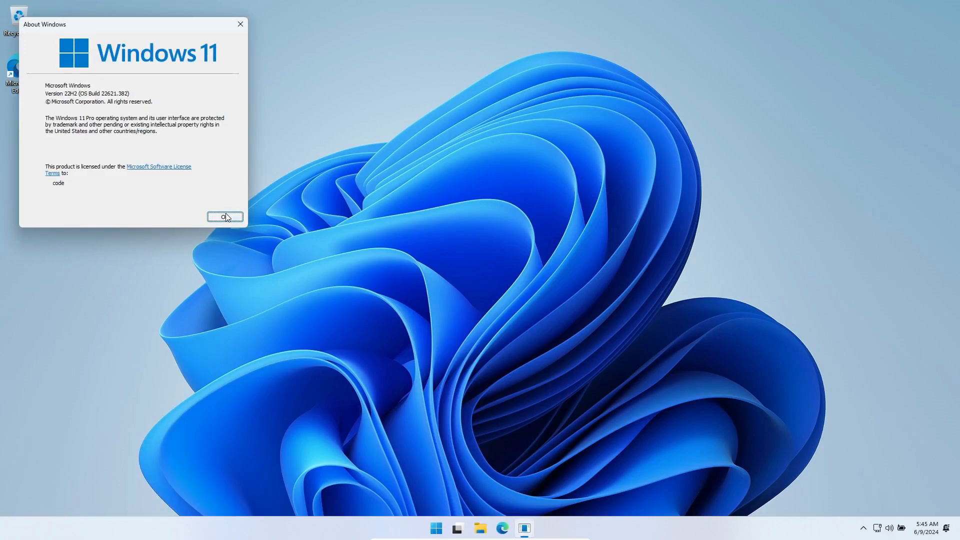
{"action": "left_click", "coordinate": [224, 215]}
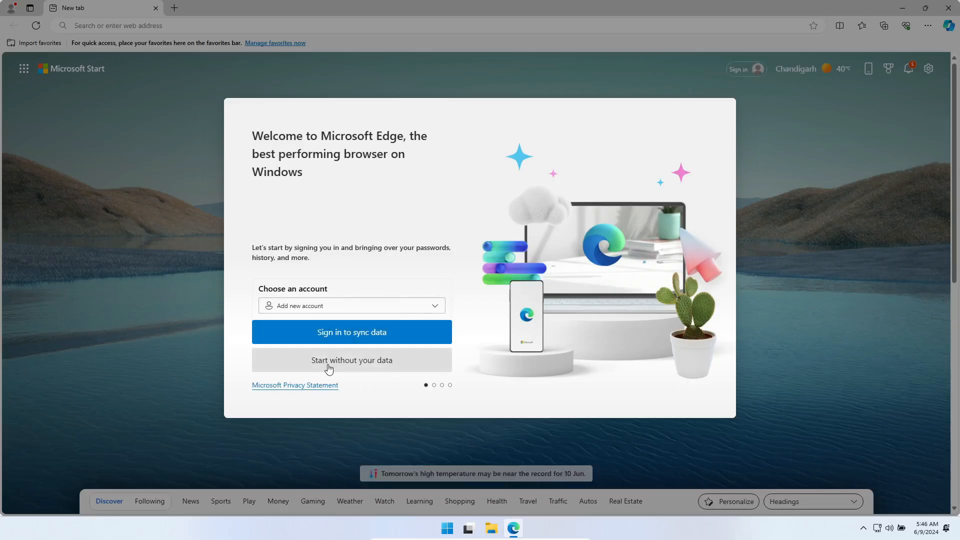
Skip Edge sign-in, search for 'nano 11', and open the archive.org Nano11 result
{"action": "left_click", "coordinate": [351, 360]}
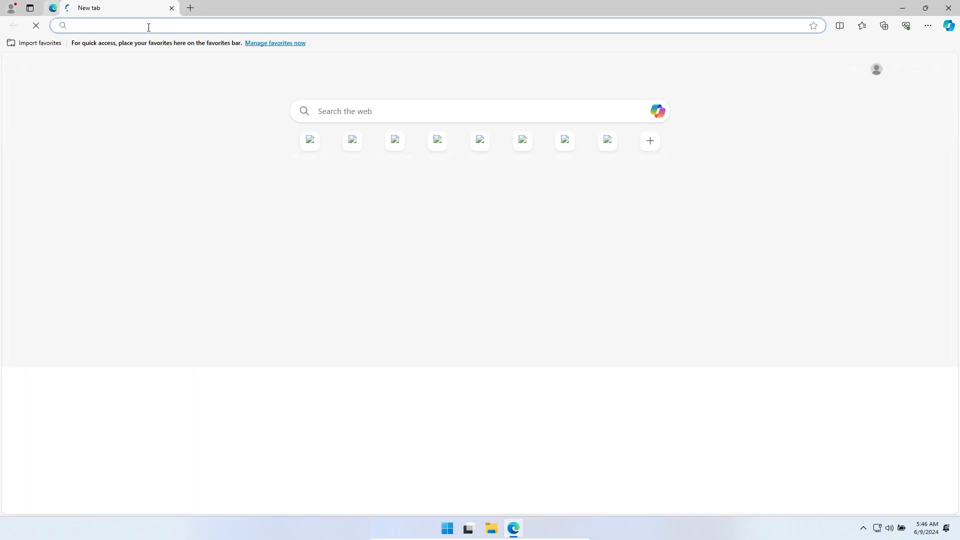
{"action": "type", "text": "nano 11"}
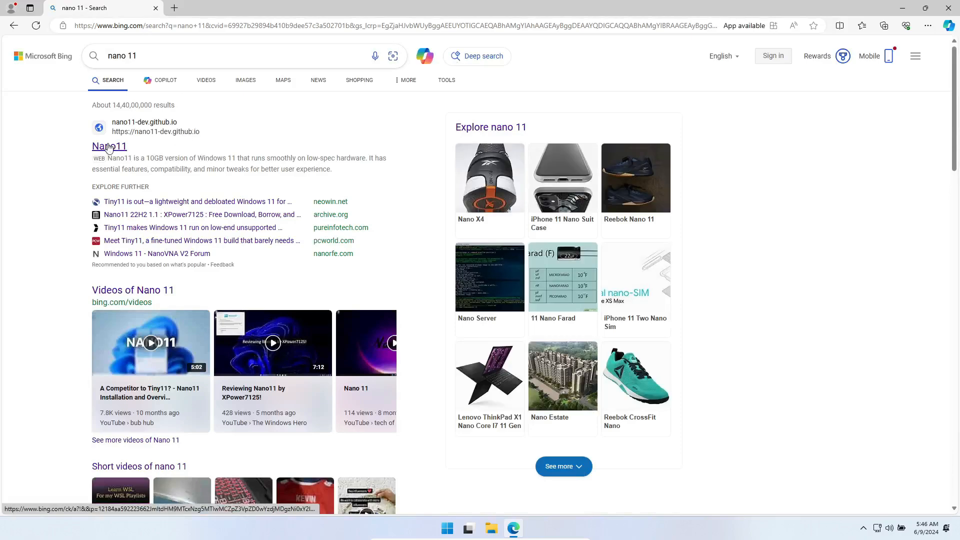
{"action": "left_click", "coordinate": [330, 214]}
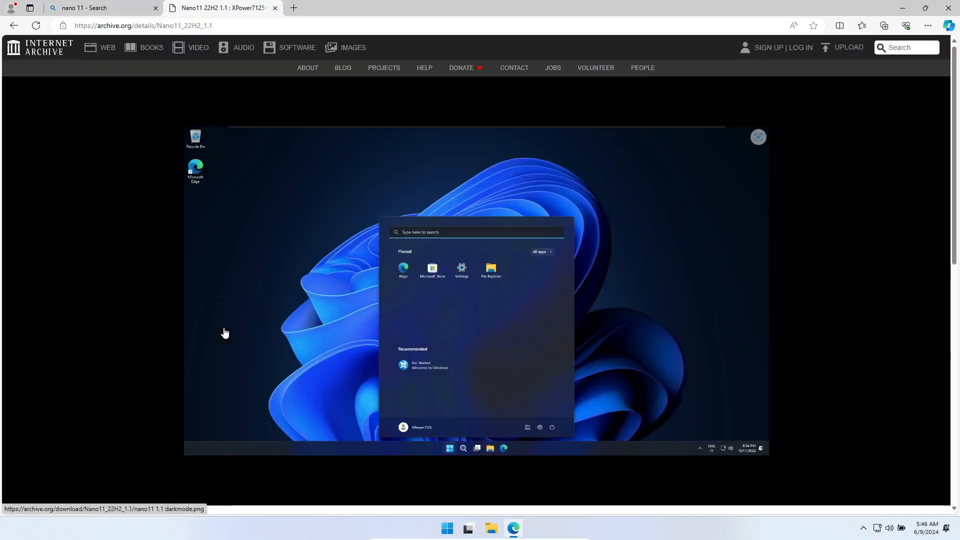
Scroll through the Internet Archive page for Nano11 22H2 1.1
{"action": "scroll", "scroll_direction": "down", "scroll_amount": 3}
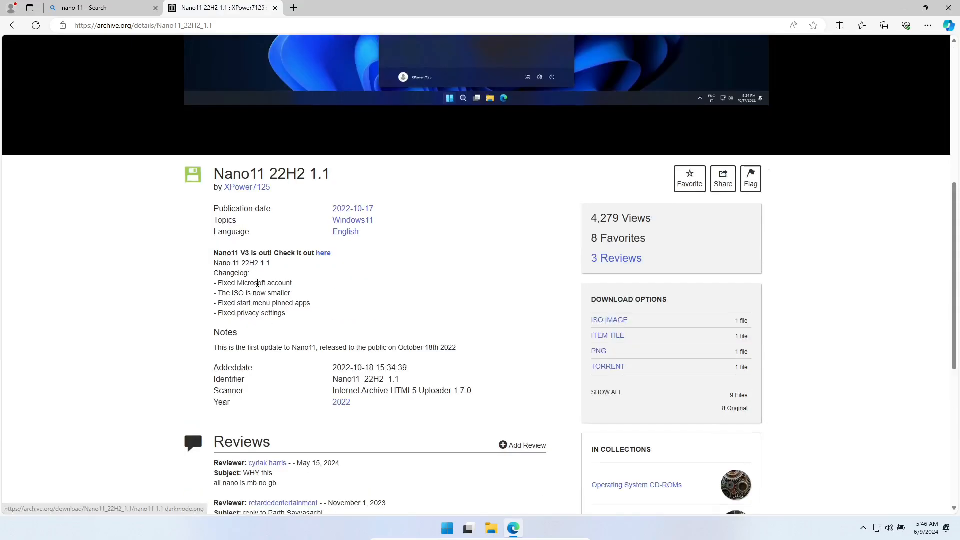
{"action": "scroll", "scroll_direction": "down", "scroll_amount": 3}
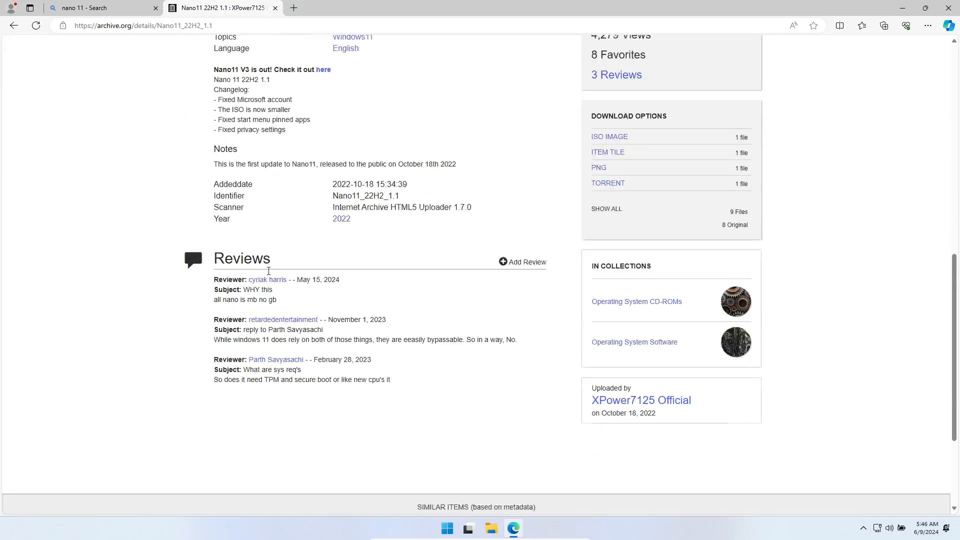
{"action": "scroll", "scroll_direction": "down", "scroll_amount": 3}
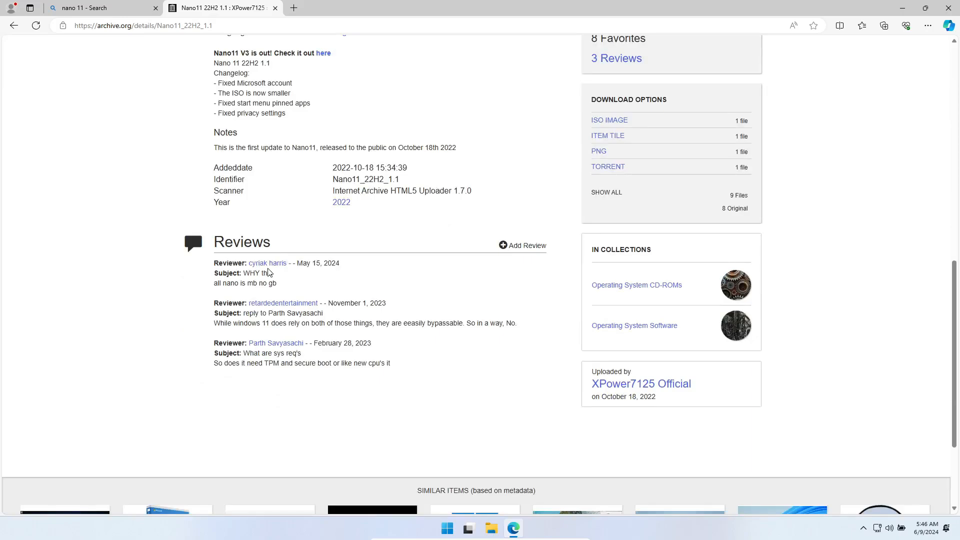
{"action": "scroll", "scroll_direction": "up", "scroll_amount": 3}
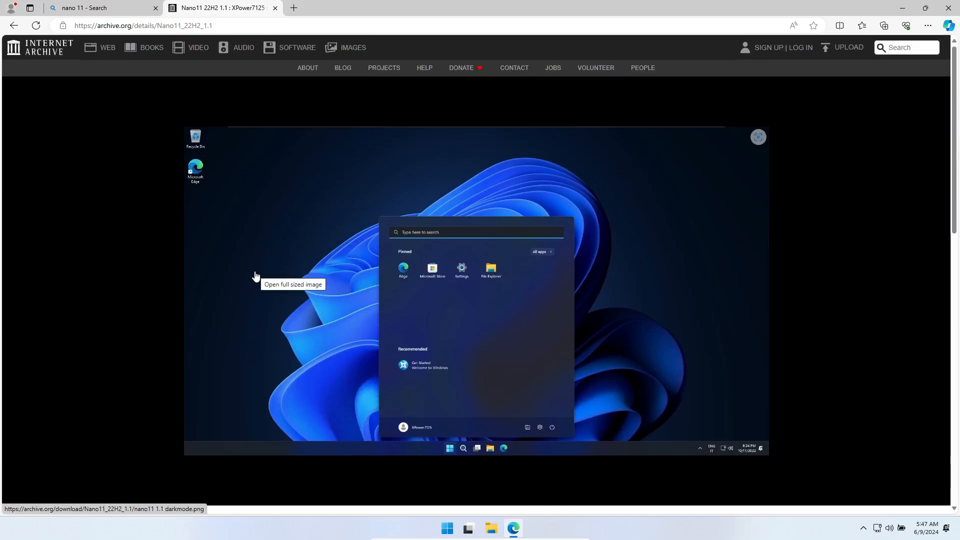
{"action": "scroll", "scroll_direction": "down", "scroll_amount": 3}
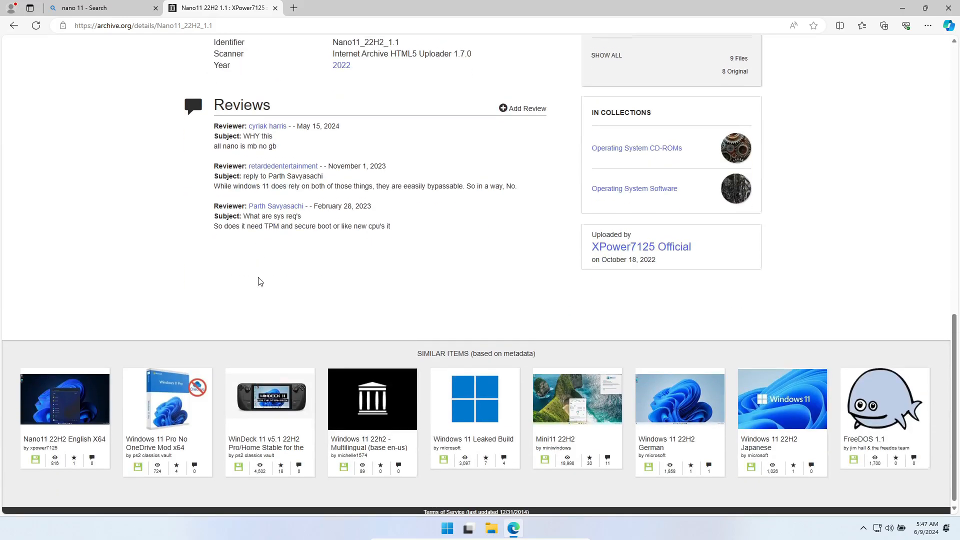
{"action": "scroll", "scroll_direction": "up", "scroll_amount": 3}
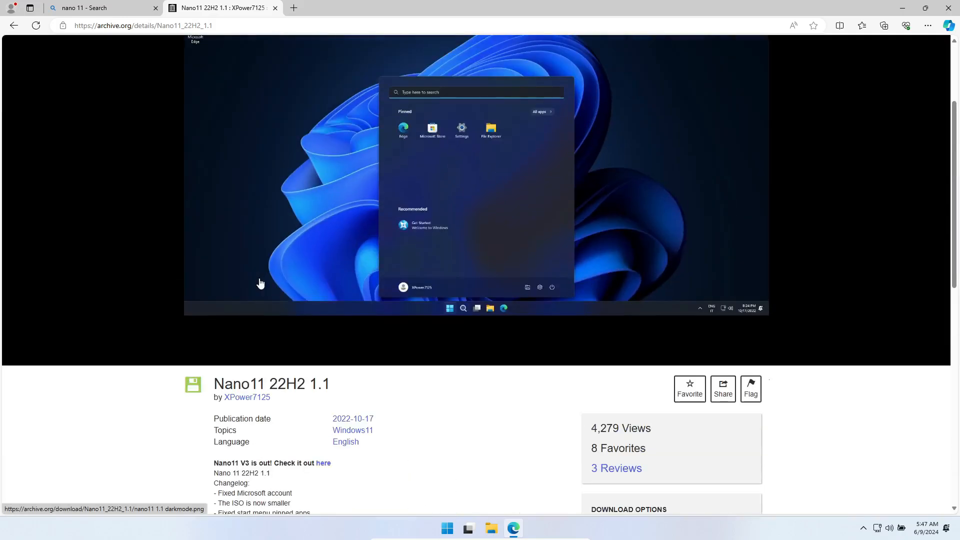
{"action": "scroll", "scroll_direction": "up", "scroll_amount": 3}
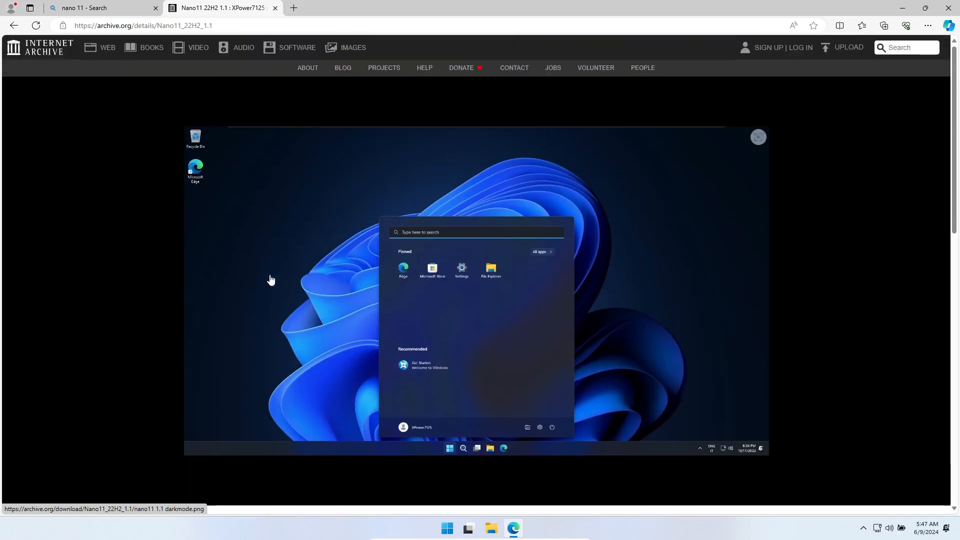
{"action": "scroll", "scroll_direction": "down", "scroll_amount": 3}
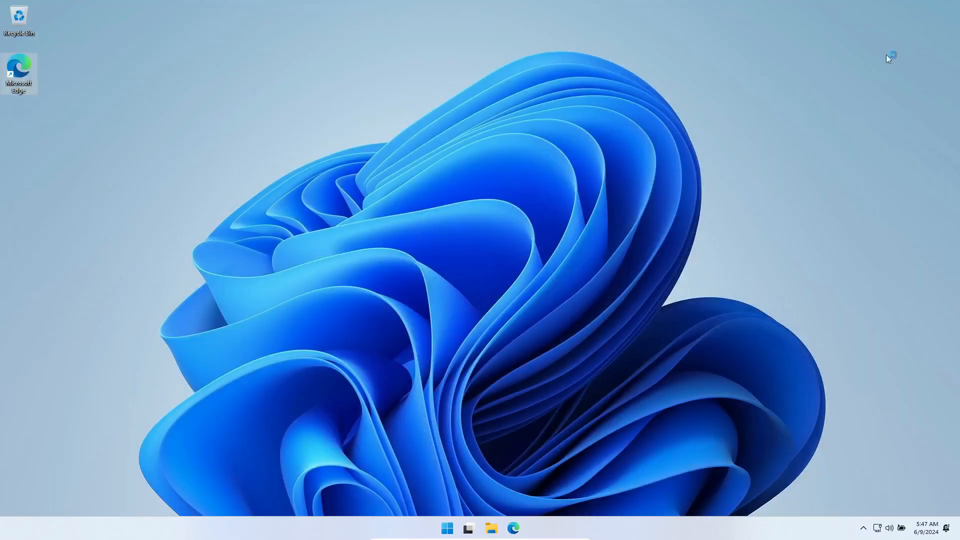
View Start's pinned Edge, Store, Settings and File Explorer, then the tray icons
{"action": "left_click", "coordinate": [447, 528]}
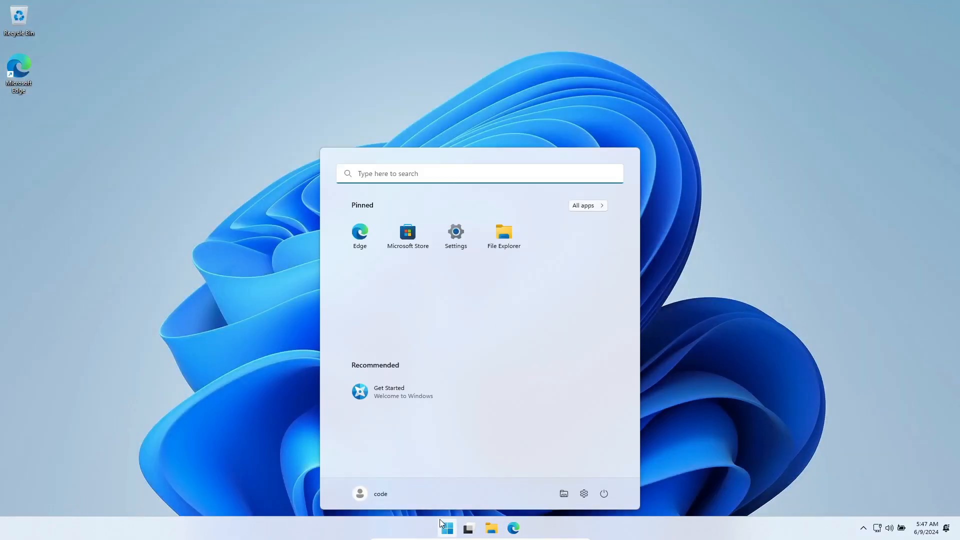
{"action": "mouse_move", "coordinate": [626, 305]}
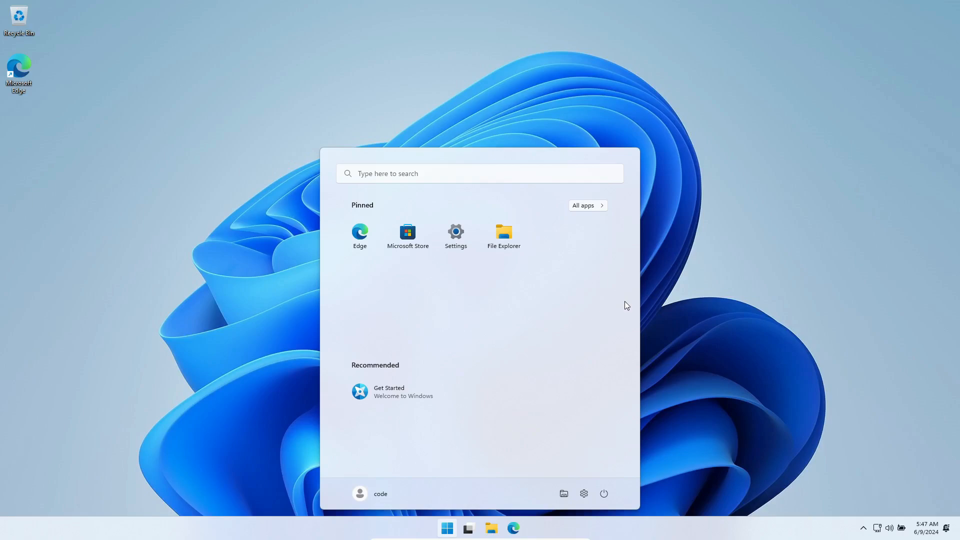
{"action": "mouse_move", "coordinate": [894, 505]}
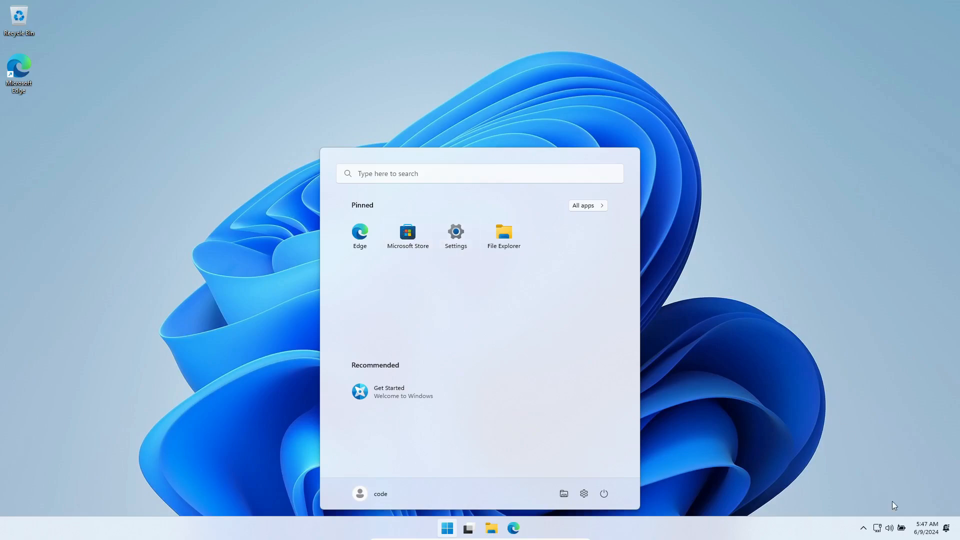
{"action": "left_click", "coordinate": [888, 528]}
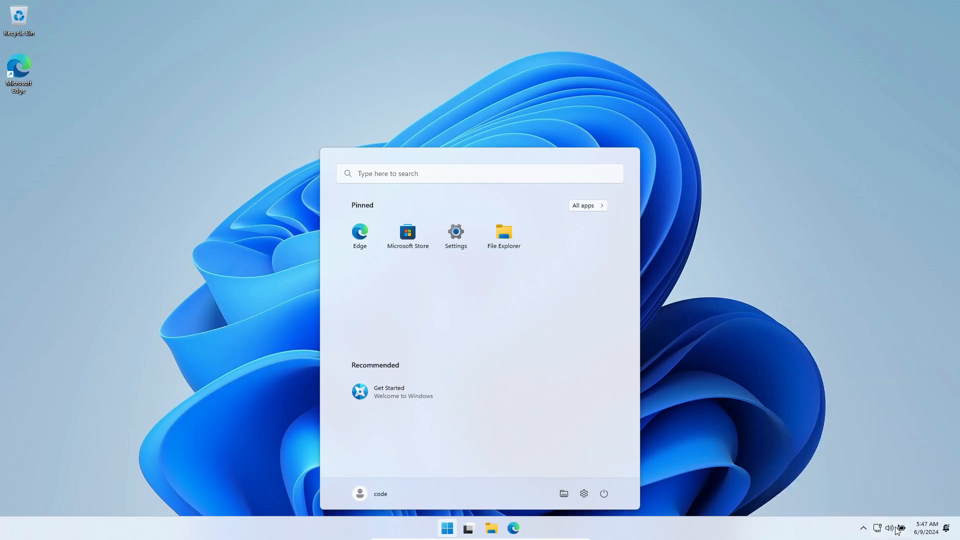
{"action": "left_click", "coordinate": [926, 528]}
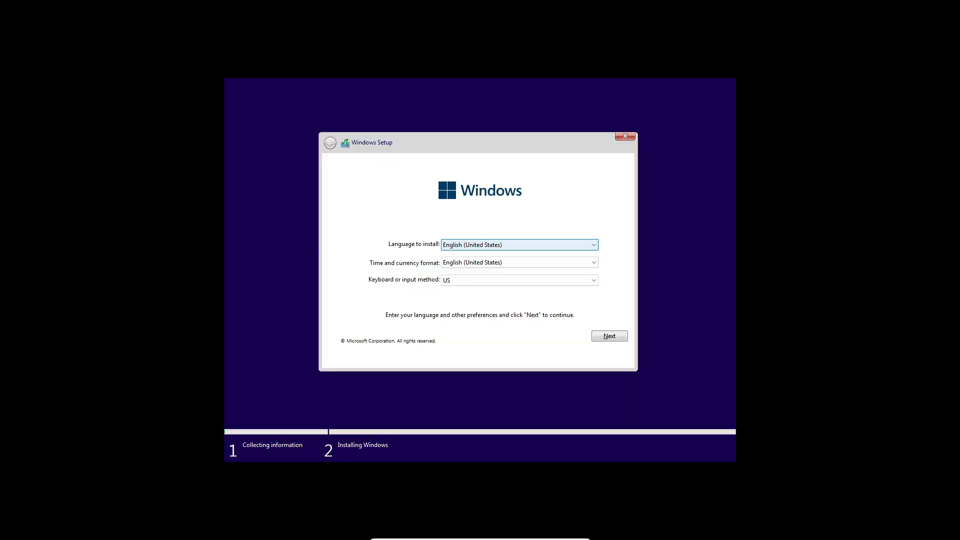
Accept English (United States), choose Nano11 Pro, and install to unallocated 80 GB Drive 0
{"action": "left_click", "coordinate": [608, 335]}
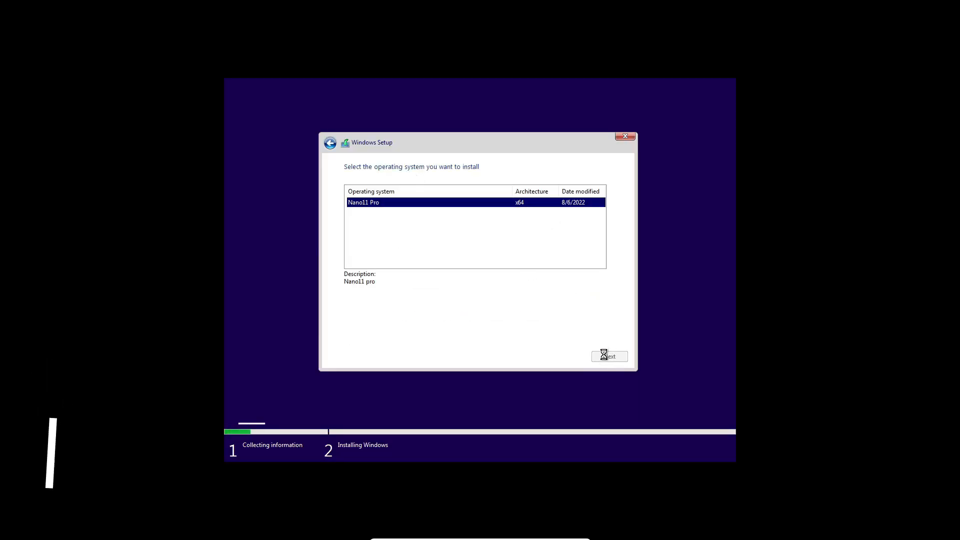
{"action": "left_click", "coordinate": [608, 356]}
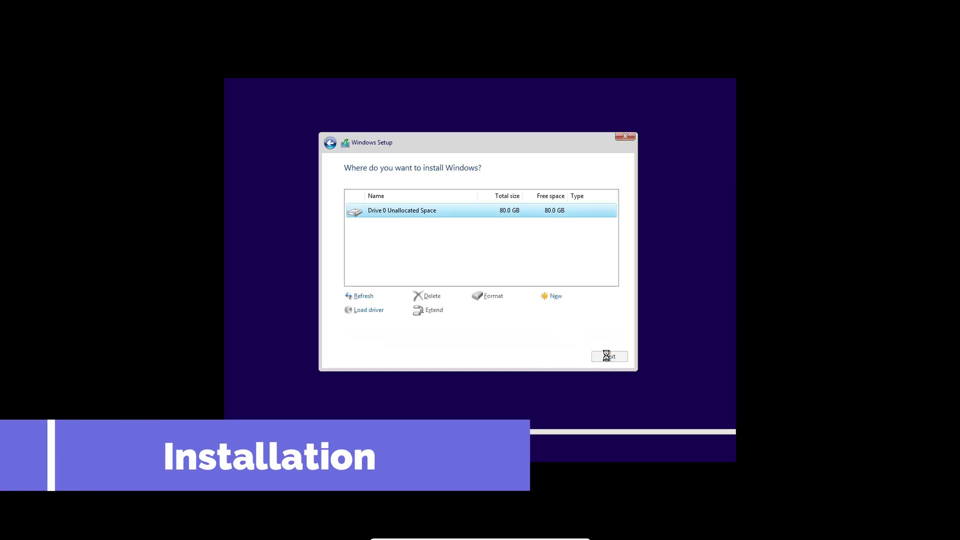
{"action": "left_click", "coordinate": [608, 356]}
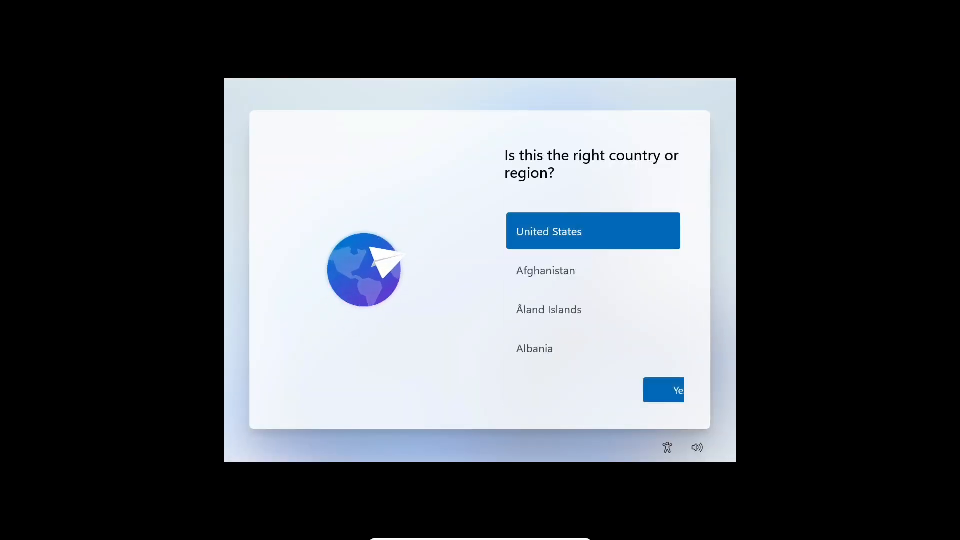
Confirm United States as the region and US as the keyboard layout
{"action": "left_click", "coordinate": [663, 390]}
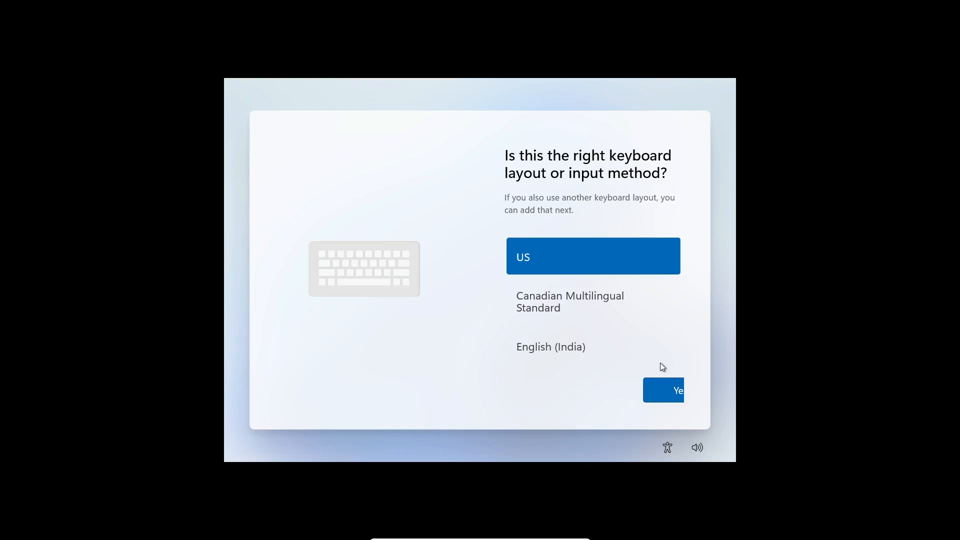
{"action": "left_click", "coordinate": [676, 389]}
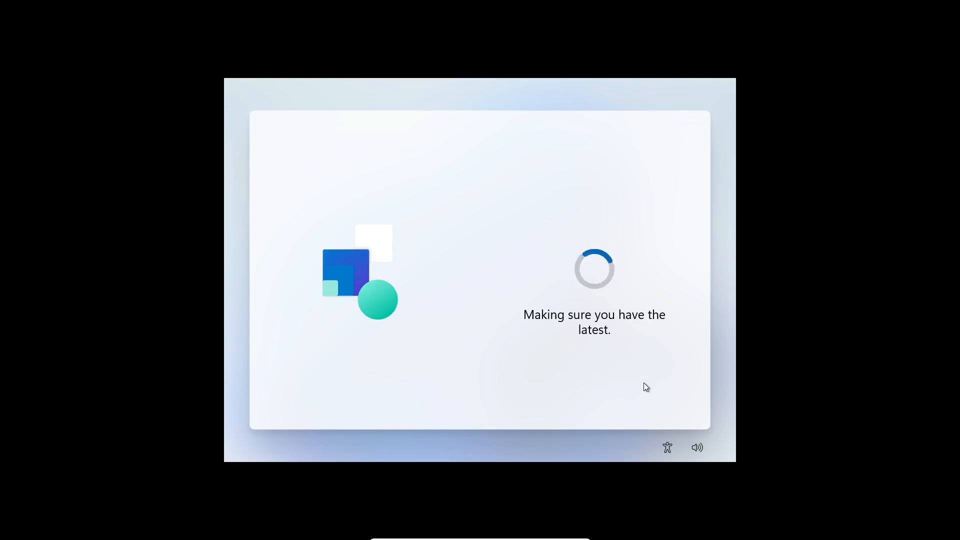